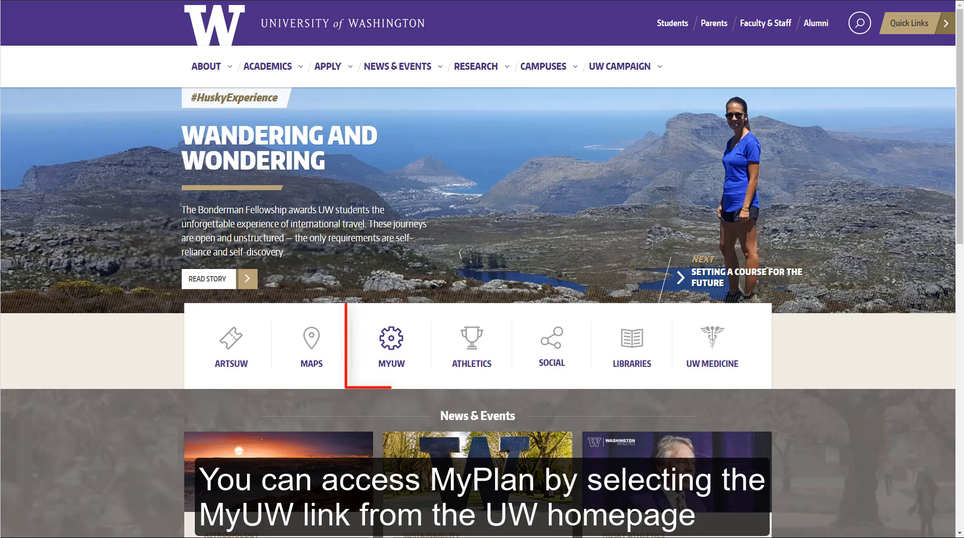
{"action": "mouse_move", "coordinate": [392, 344]}
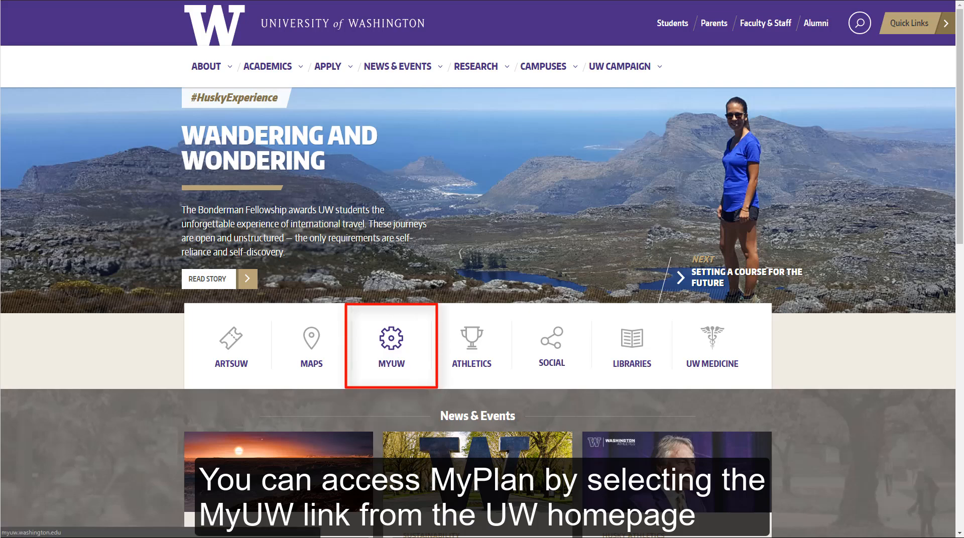
Enter MyUW from the UW homepage and sign in with the UW NetID.
{"action": "left_click", "coordinate": [391, 345]}
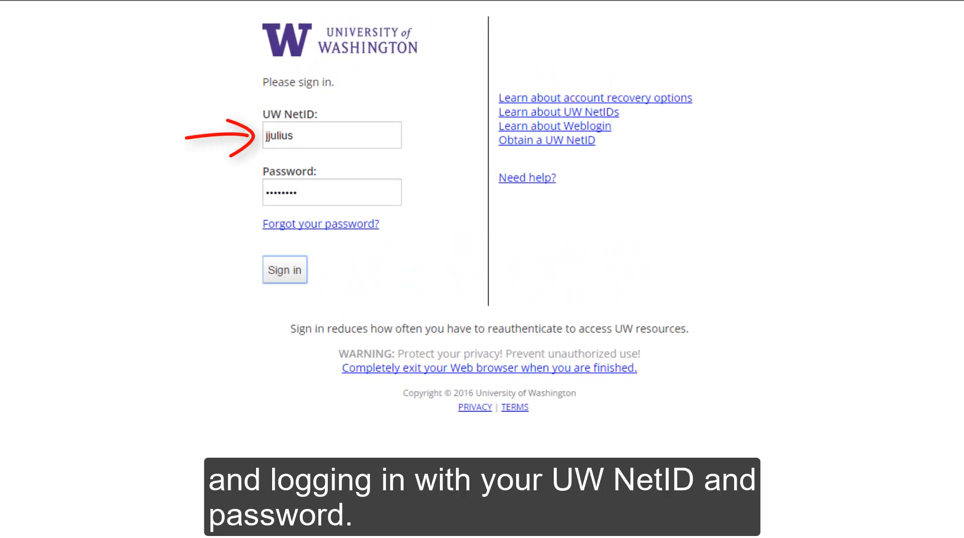
{"action": "left_click", "coordinate": [284, 270]}
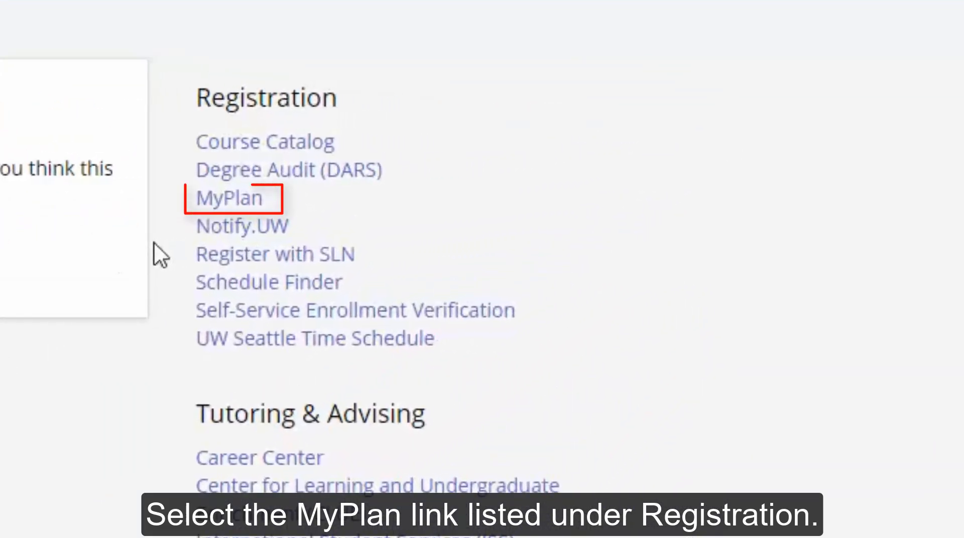
Launch MyPlan from the MyUW Registration links, landing on Find Courses.
{"action": "left_click", "coordinate": [229, 199]}
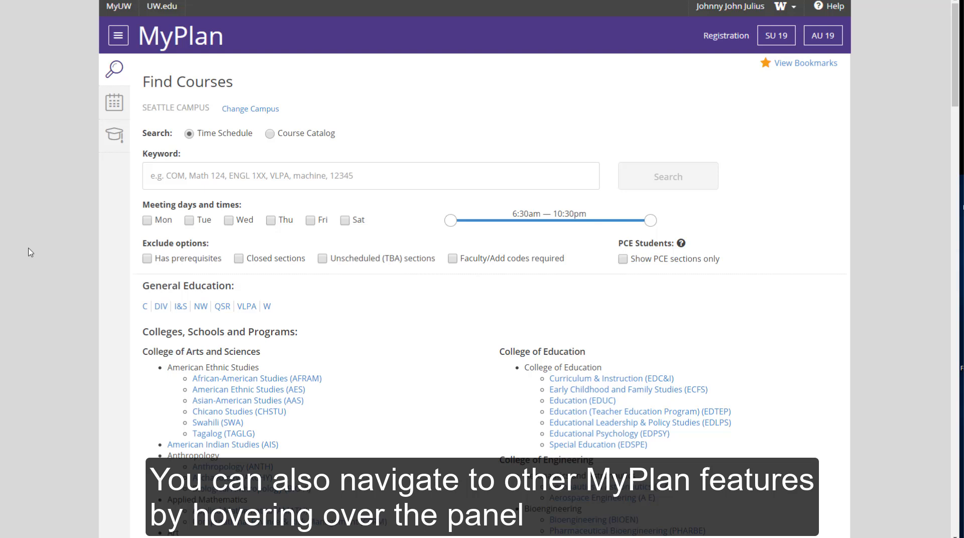
{"action": "mouse_move", "coordinate": [64, 77]}
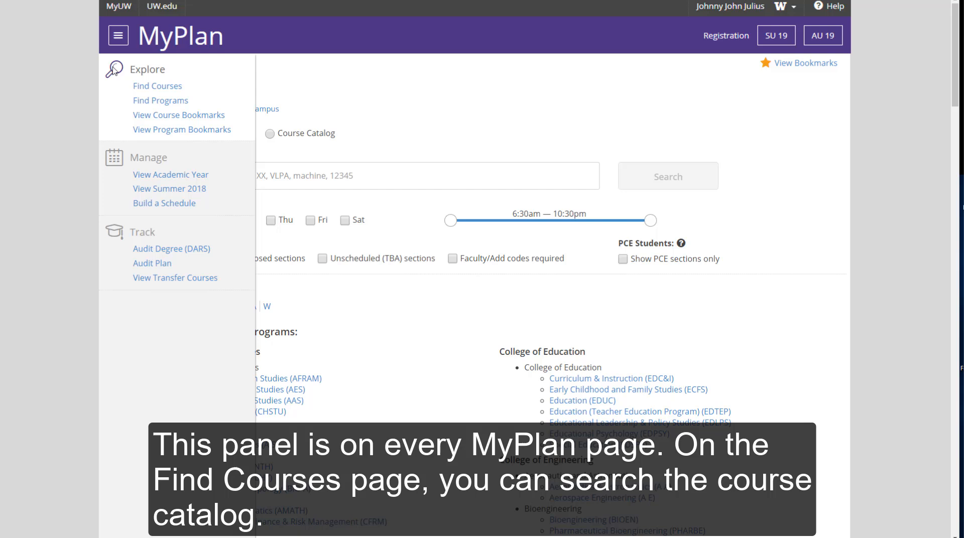
{"action": "mouse_move", "coordinate": [26, 114]}
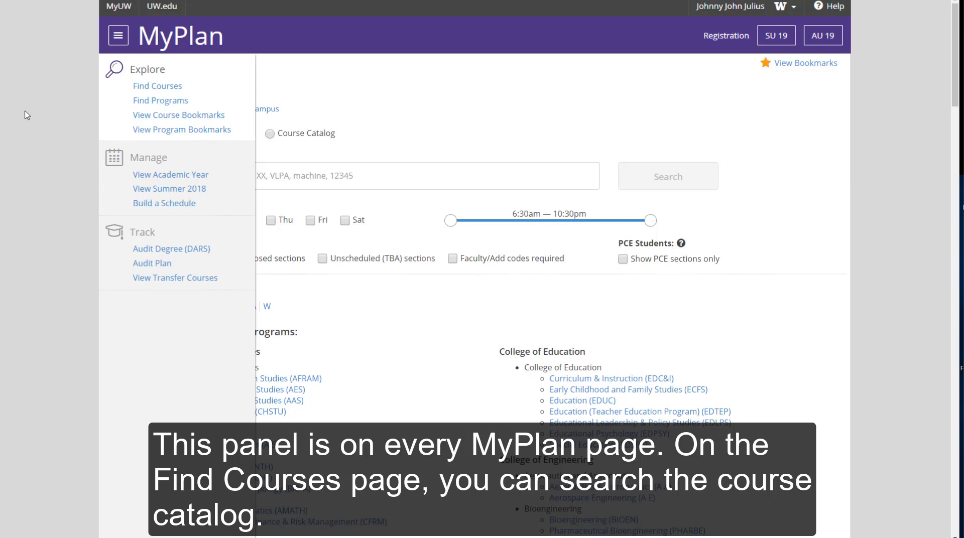
Exclude closed sections and faculty/add-code courses, and check Show PCE sections only.
{"action": "left_click", "coordinate": [117, 36]}
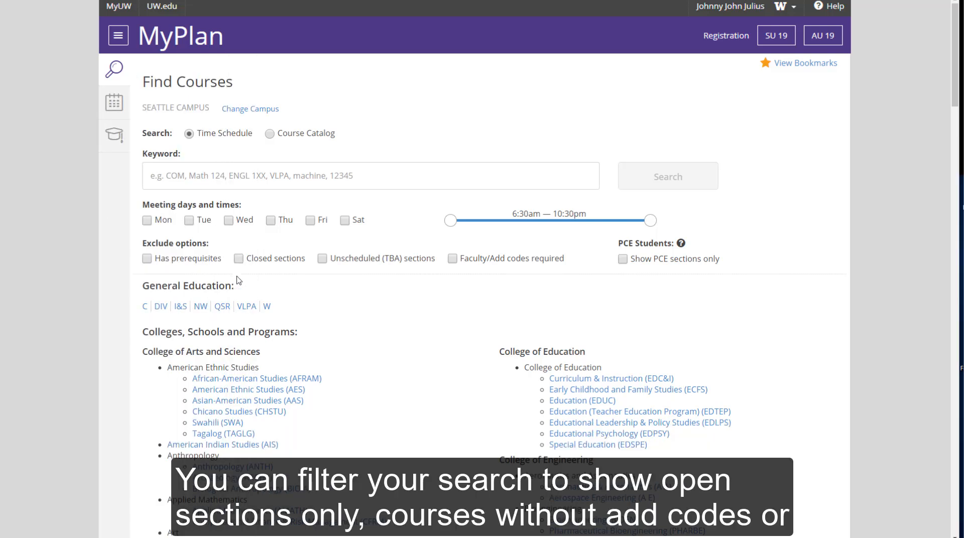
{"action": "mouse_move", "coordinate": [258, 275]}
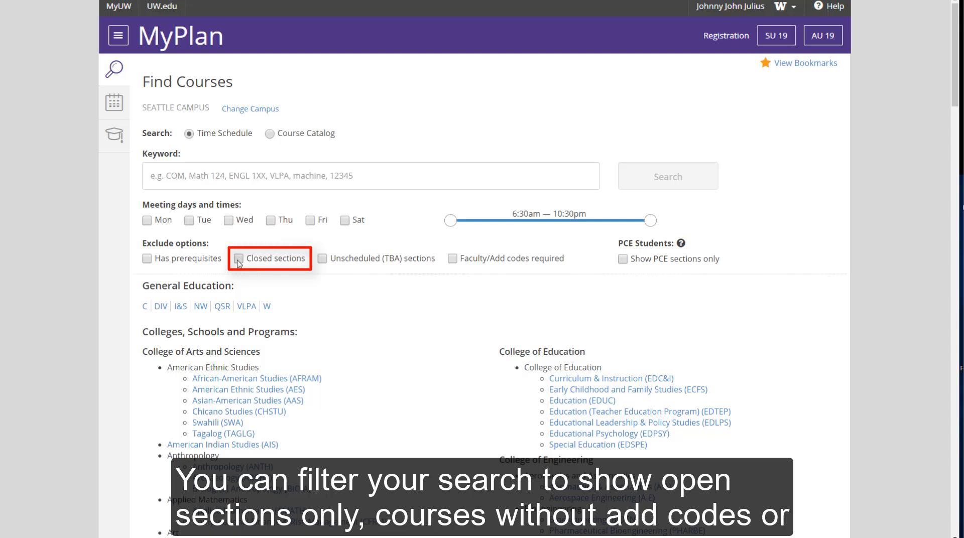
{"action": "left_click", "coordinate": [240, 258]}
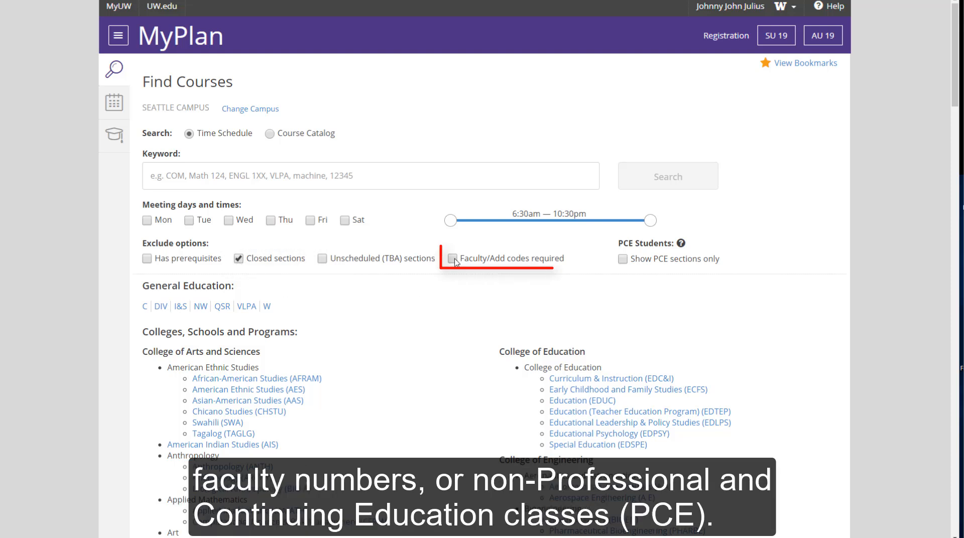
{"action": "left_click", "coordinate": [452, 258]}
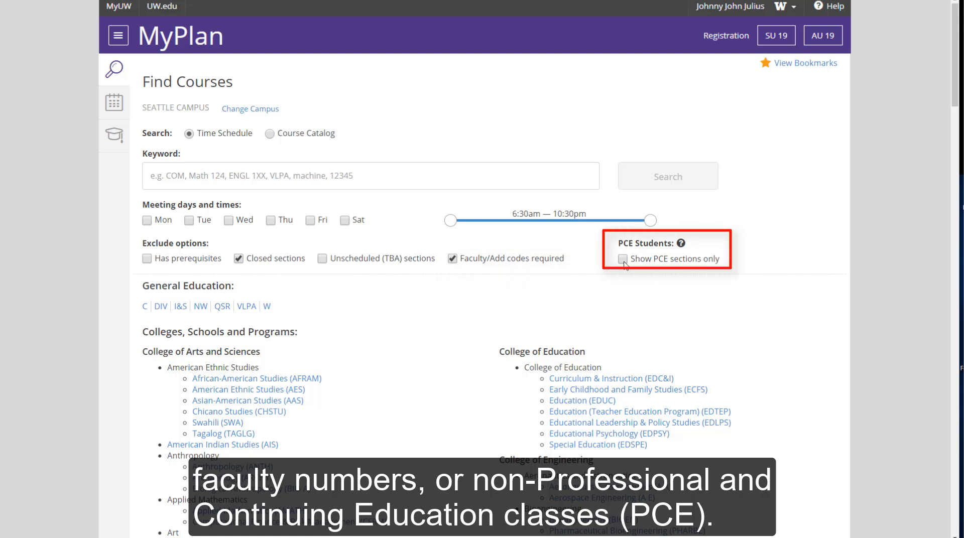
{"action": "left_click", "coordinate": [623, 259]}
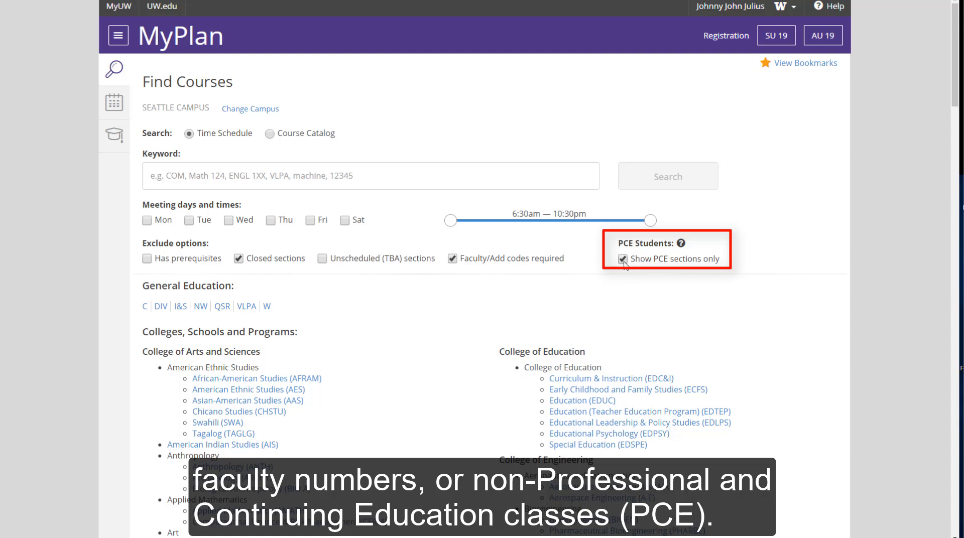
{"action": "mouse_move", "coordinate": [395, 208]}
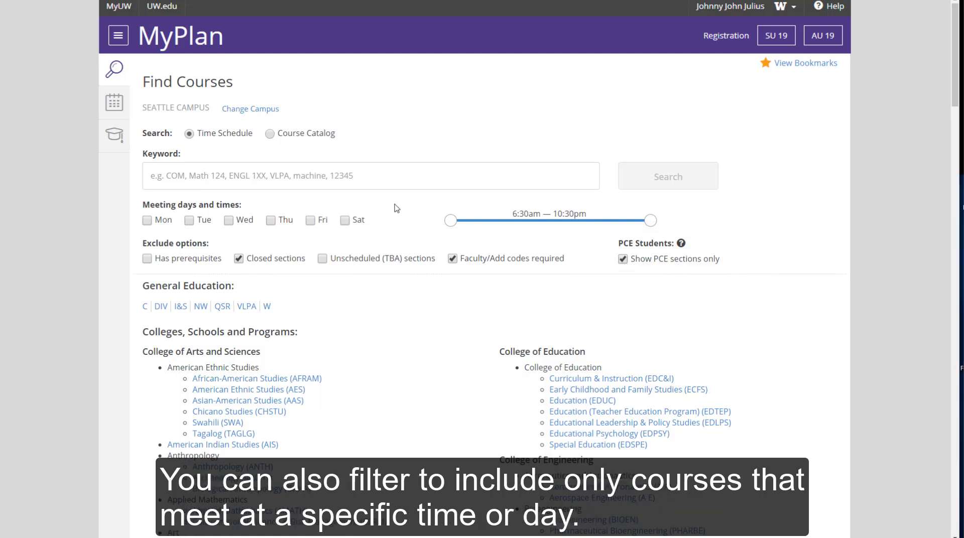
{"action": "mouse_move", "coordinate": [245, 211]}
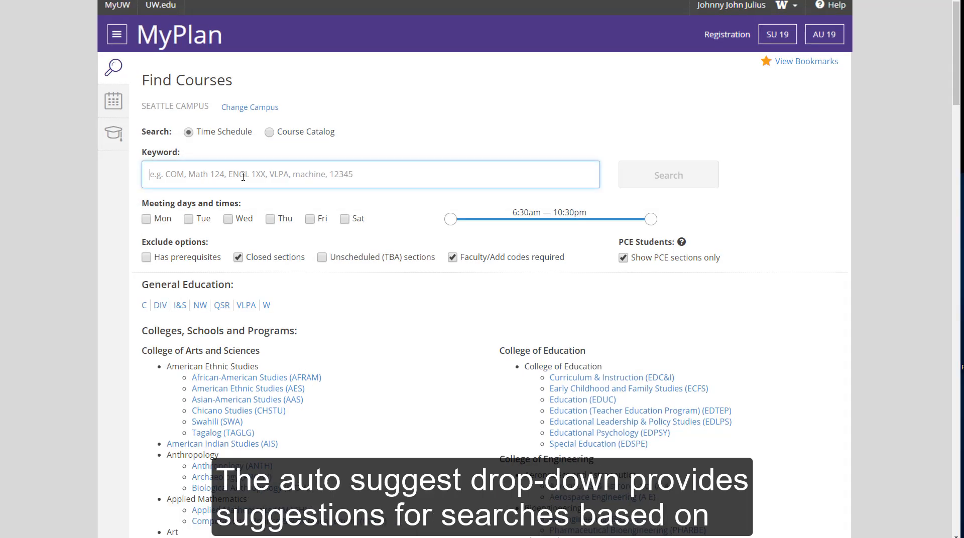
Search keyword CLAS (CLASSICS) with PCE-only unchecked, returning 22 results.
{"action": "type", "text": "clas"}
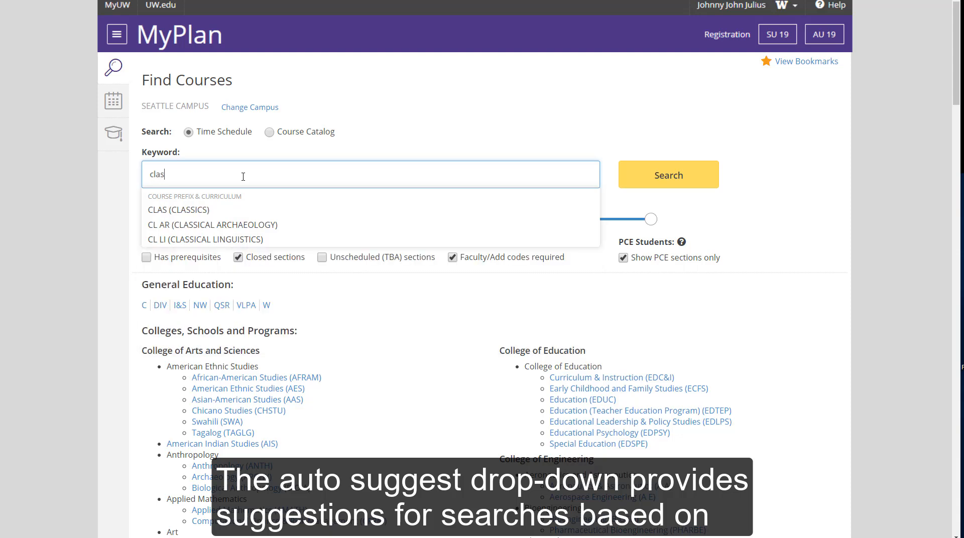
{"action": "mouse_move", "coordinate": [205, 217]}
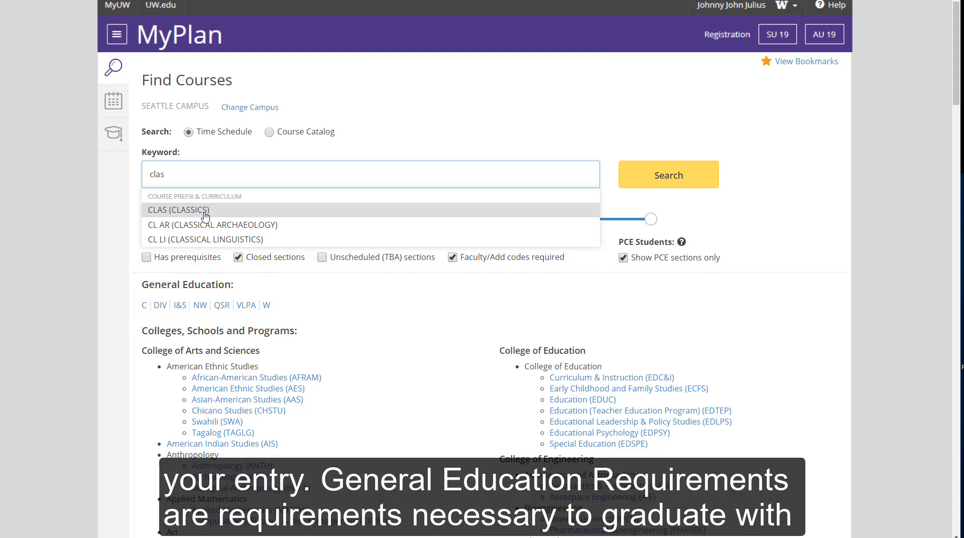
{"action": "left_click", "coordinate": [179, 210]}
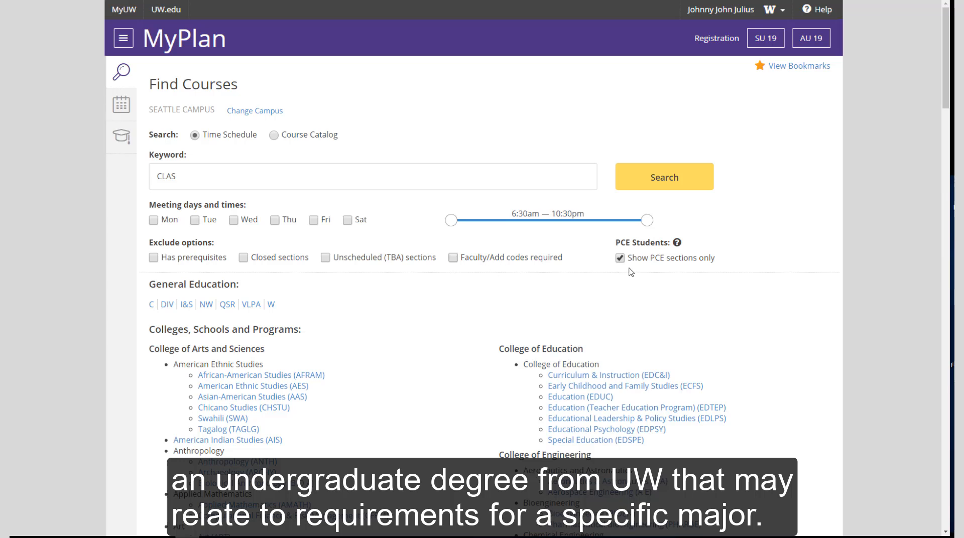
{"action": "left_click", "coordinate": [619, 258]}
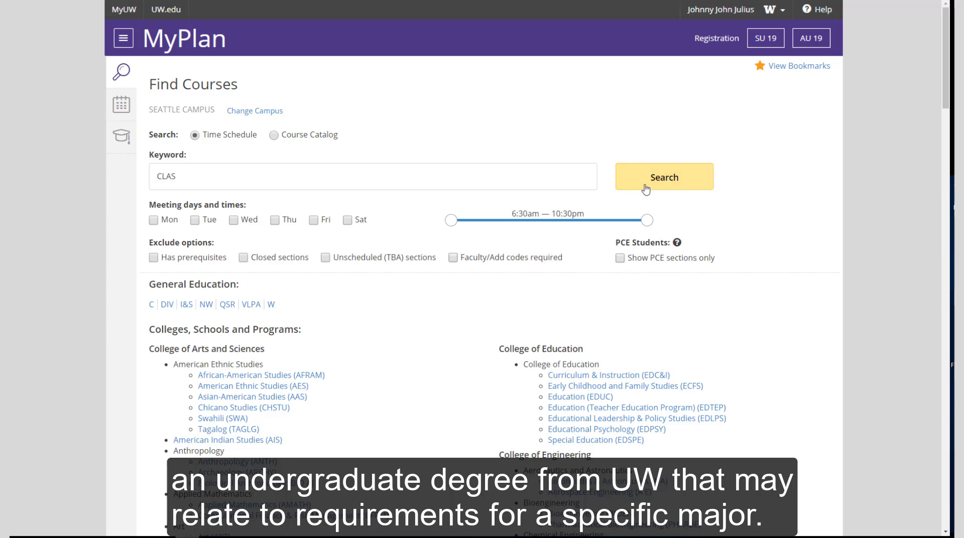
{"action": "left_click", "coordinate": [664, 177]}
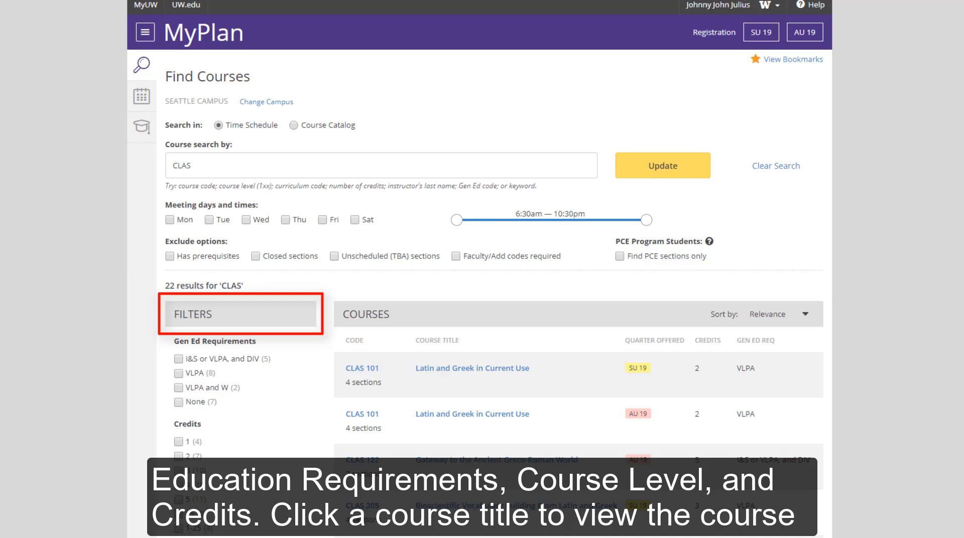
Select CLAS 210 Greek and Roman Classics in English from the results list.
{"action": "scroll", "scroll_direction": "down", "scroll_amount": 3}
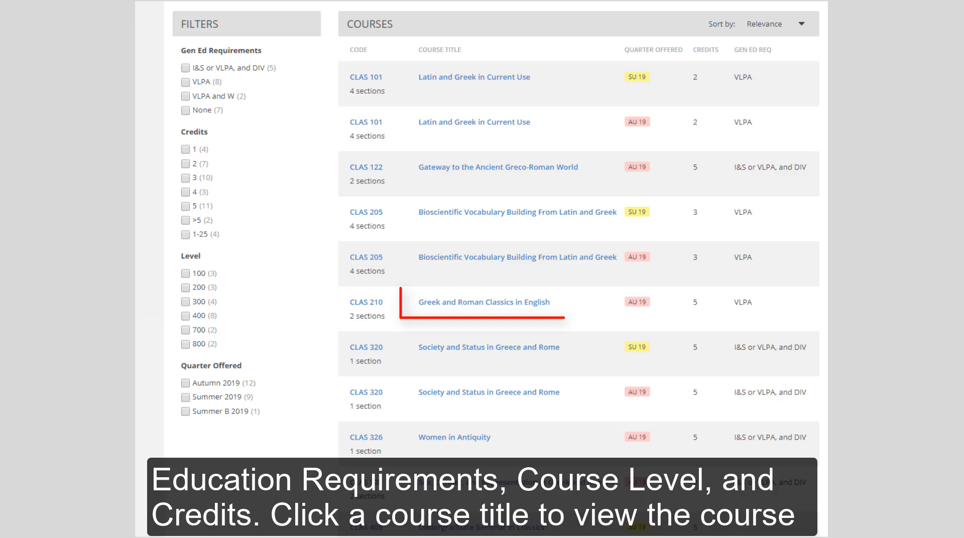
{"action": "left_click", "coordinate": [483, 302]}
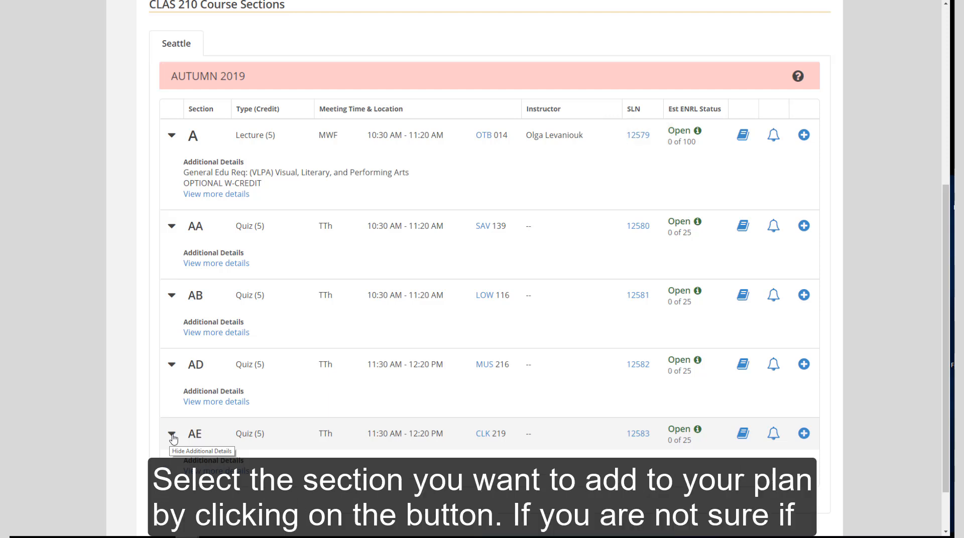
{"action": "mouse_move", "coordinate": [786, 170]}
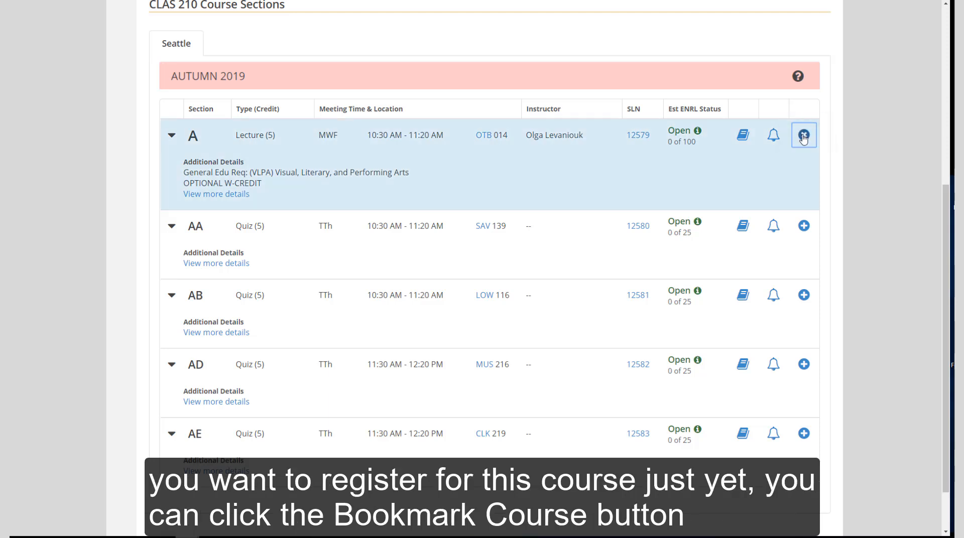
Add lecture section A to the plan and bookmark CLAS 210.
{"action": "left_click", "coordinate": [803, 135]}
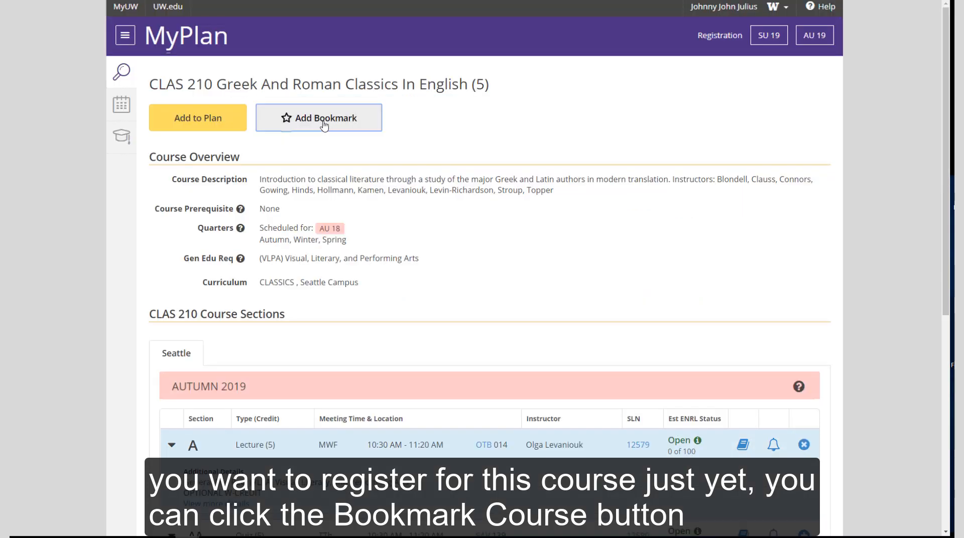
{"action": "left_click", "coordinate": [325, 119]}
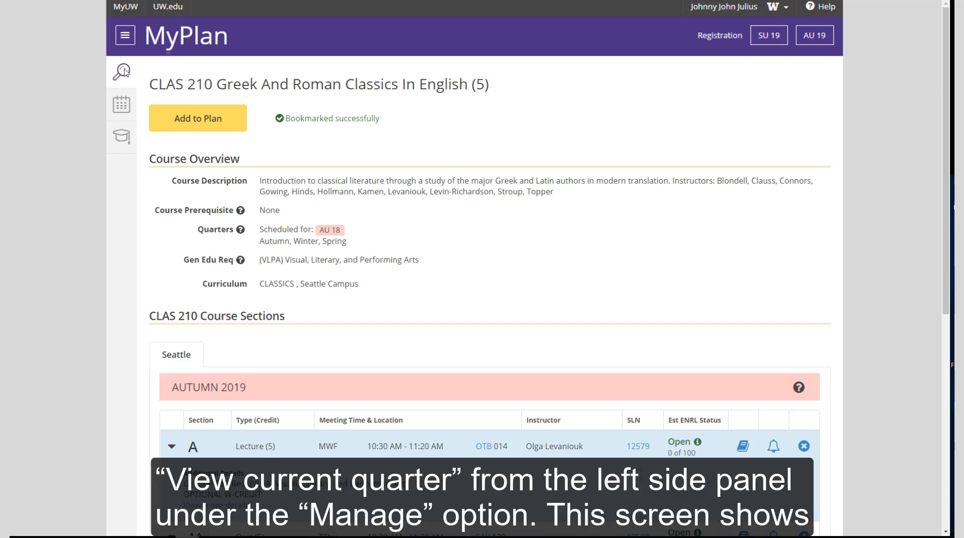
{"action": "left_click", "coordinate": [126, 36]}
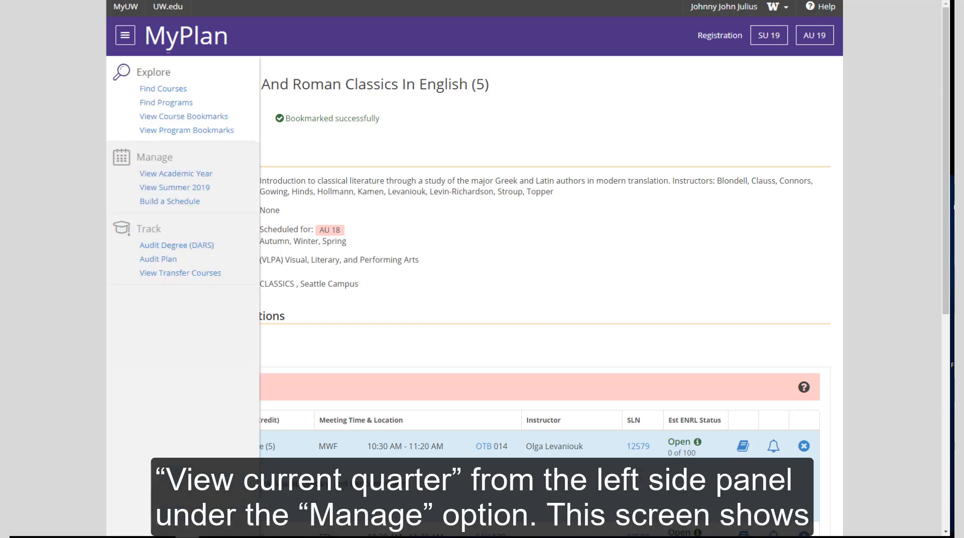
View the Autumn 2019 plan and reveal all scheduled sections for PSYCH 209.
{"action": "left_click", "coordinate": [175, 188]}
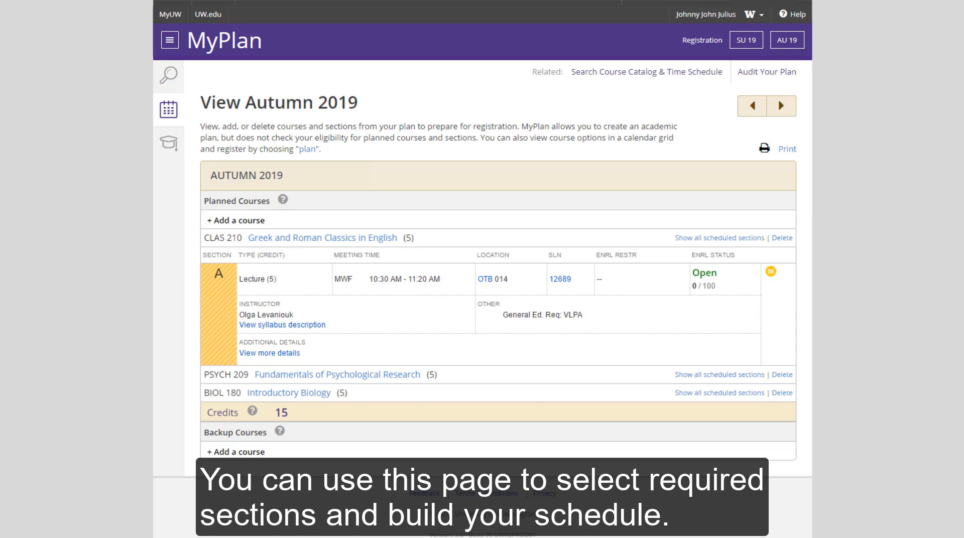
{"action": "left_click", "coordinate": [719, 376]}
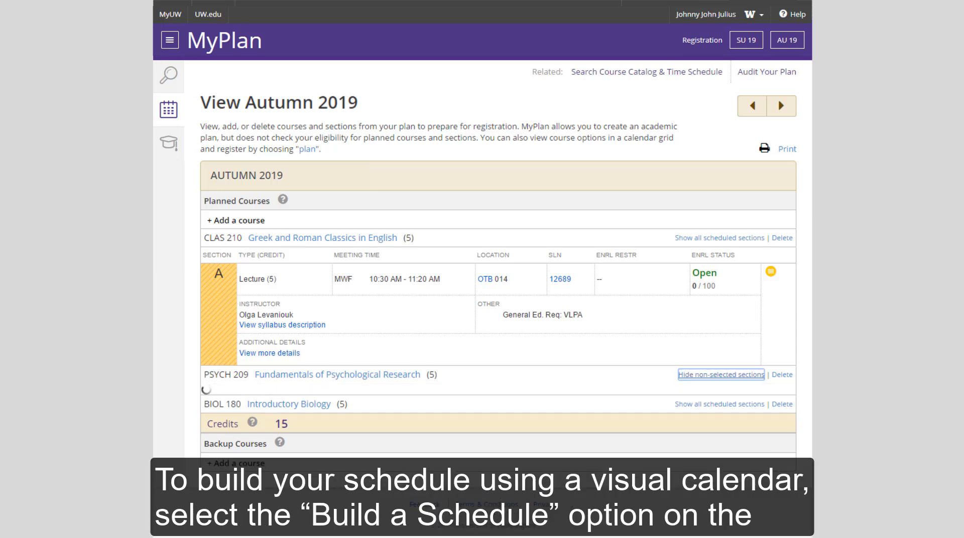
{"action": "left_click", "coordinate": [722, 374]}
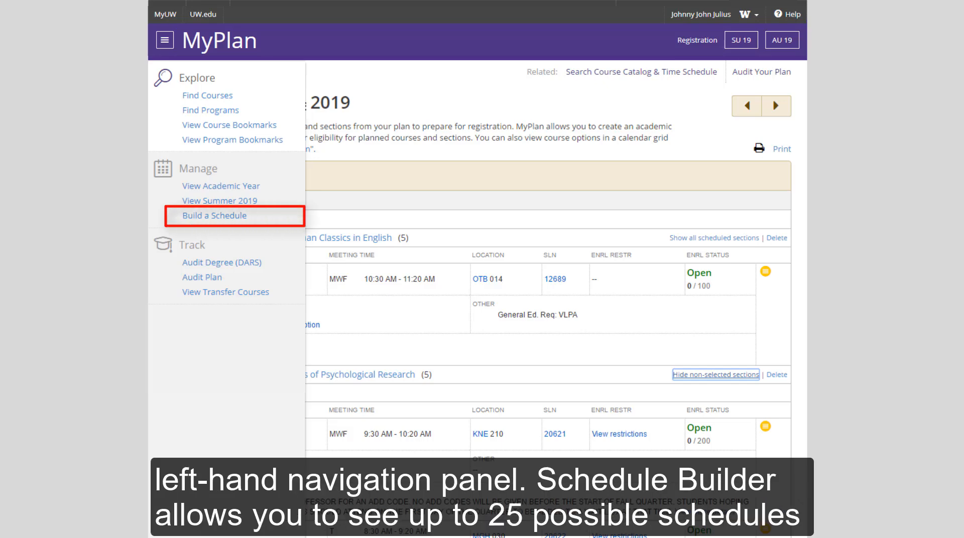
Build a Schedule and overlay possible schedules 2 and 3, then start an Exclude days/times entry.
{"action": "left_click", "coordinate": [213, 216]}
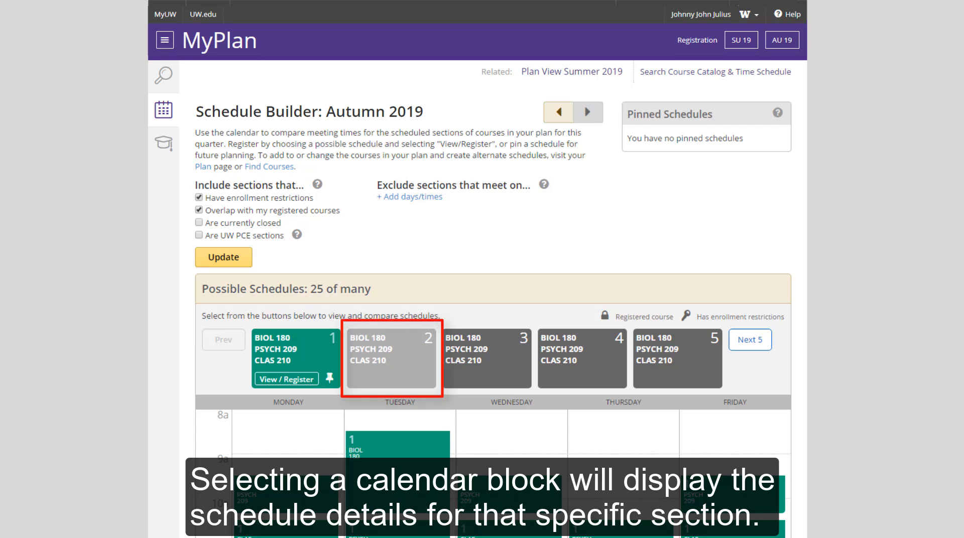
{"action": "left_click", "coordinate": [391, 357]}
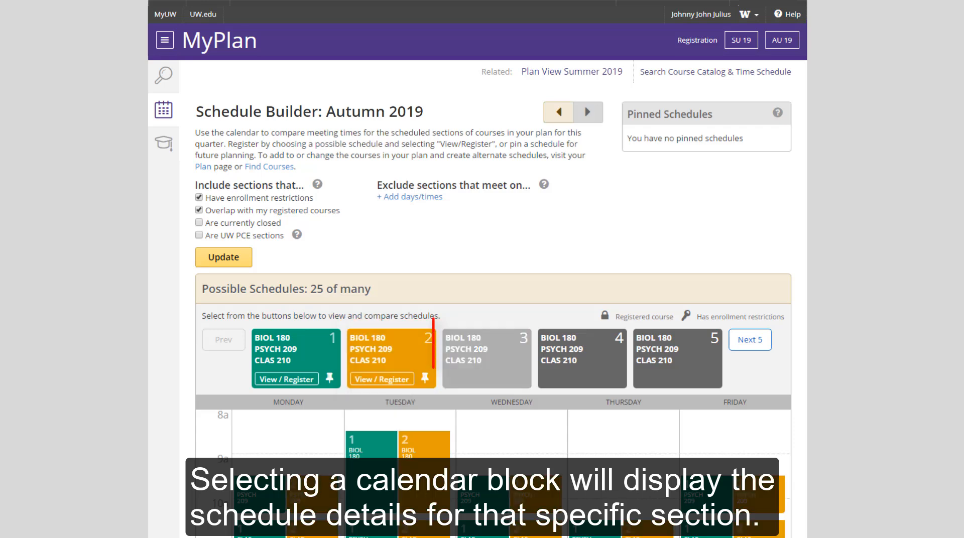
{"action": "left_click", "coordinate": [487, 355]}
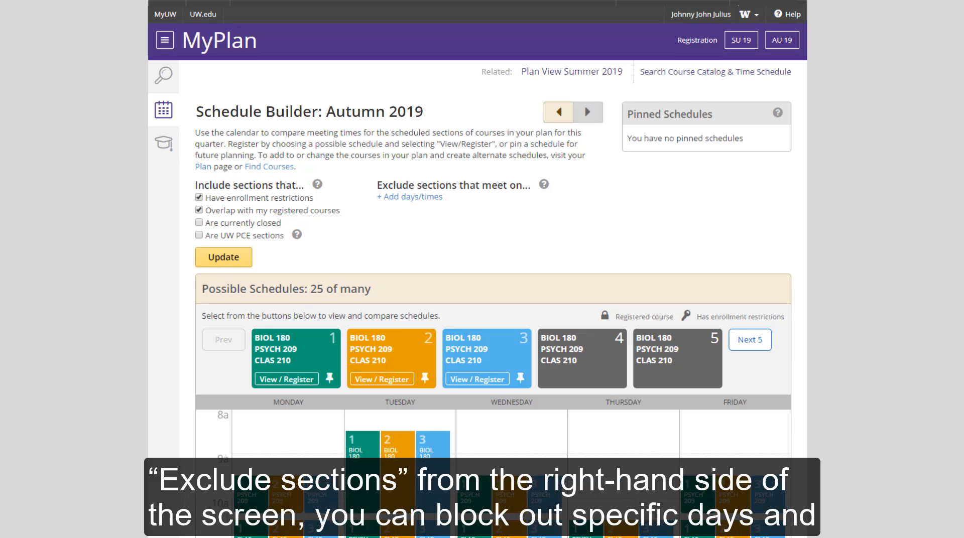
{"action": "left_click", "coordinate": [409, 197]}
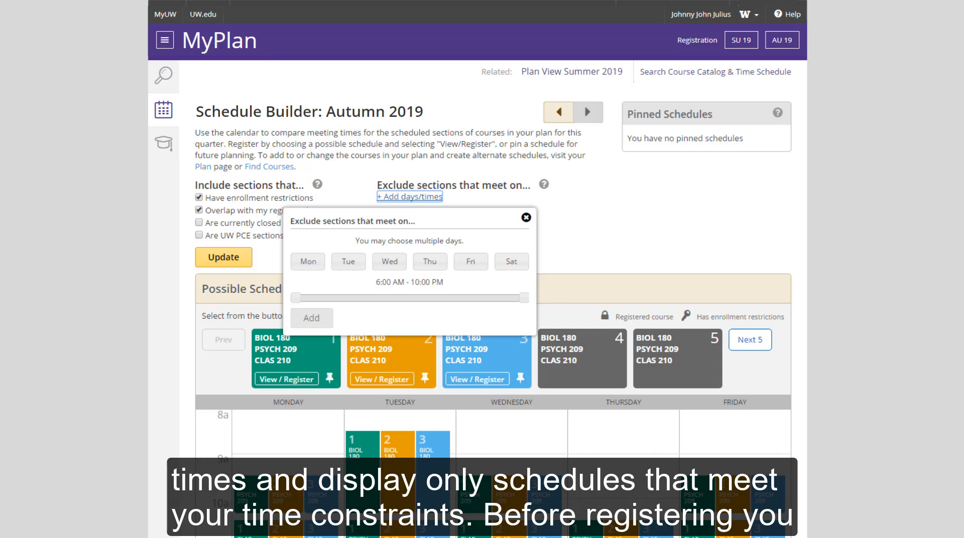
Close the exclusion form and go to the AU 19 registration overview flagging CLAS 210's missing Quiz section.
{"action": "left_click", "coordinate": [527, 218]}
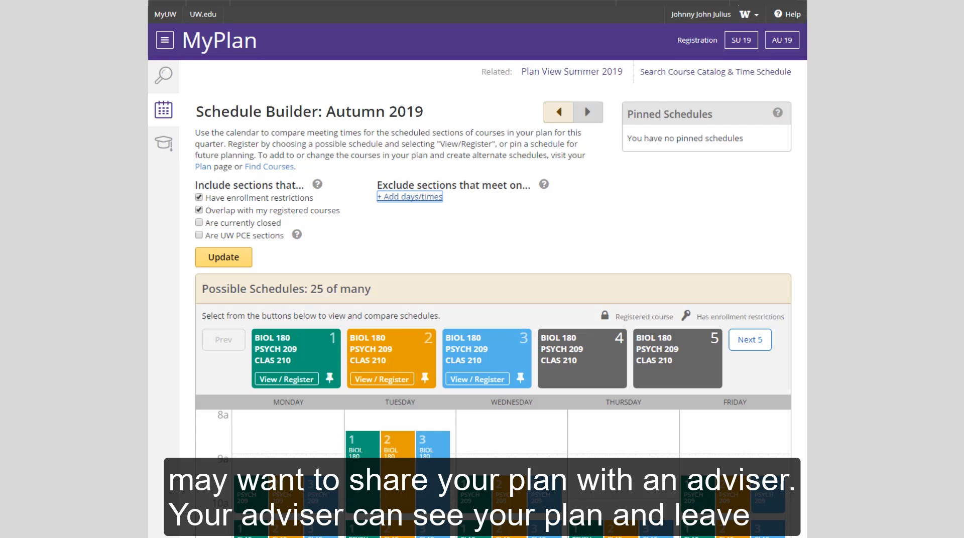
{"action": "left_click", "coordinate": [757, 14]}
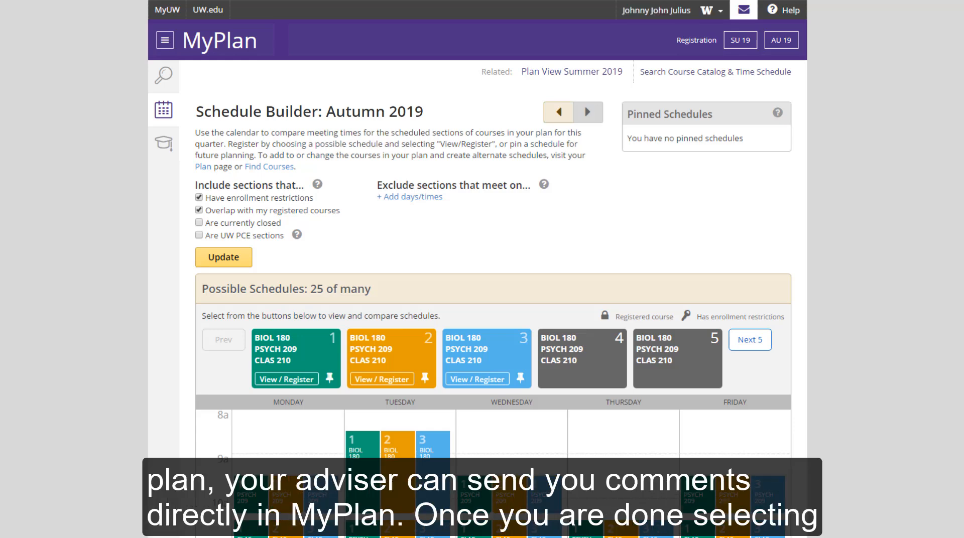
{"action": "left_click", "coordinate": [743, 11]}
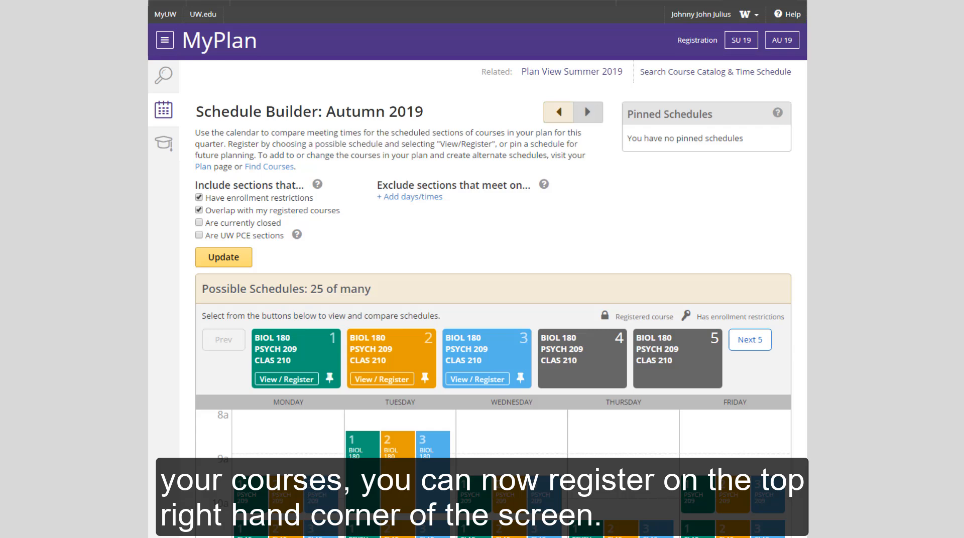
{"action": "left_click", "coordinate": [781, 40]}
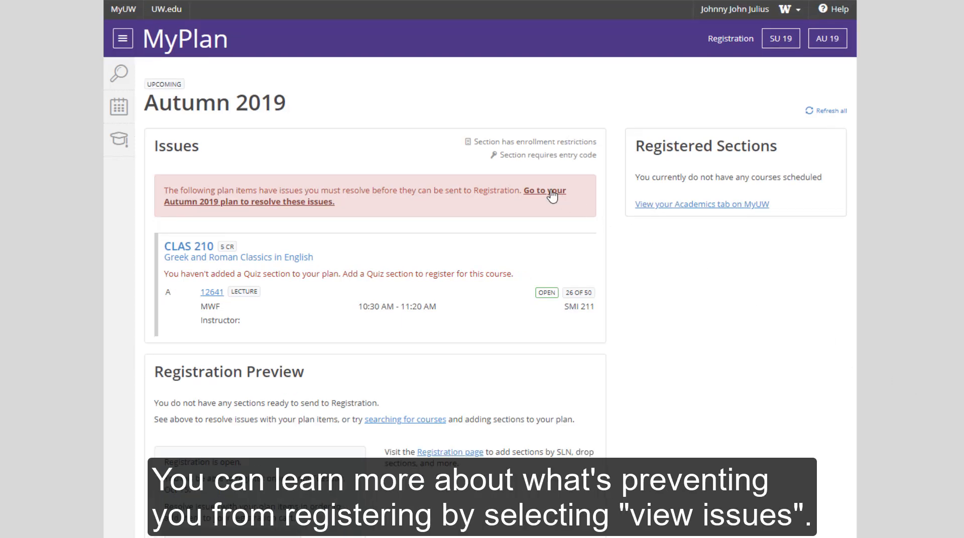
Return to the Autumn 2019 plan and bring up CLAS 210 to add quiz section AA.
{"action": "left_click", "coordinate": [545, 191]}
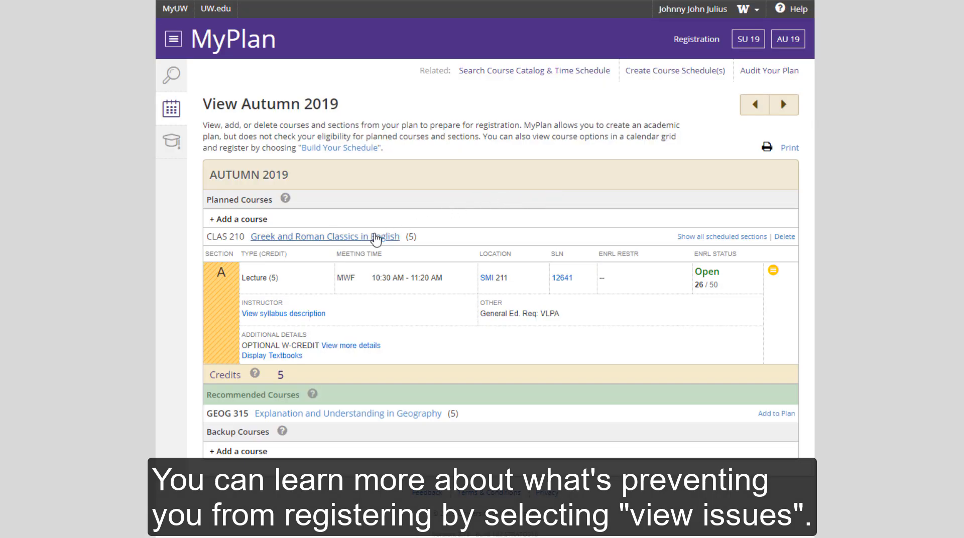
{"action": "left_click", "coordinate": [330, 237]}
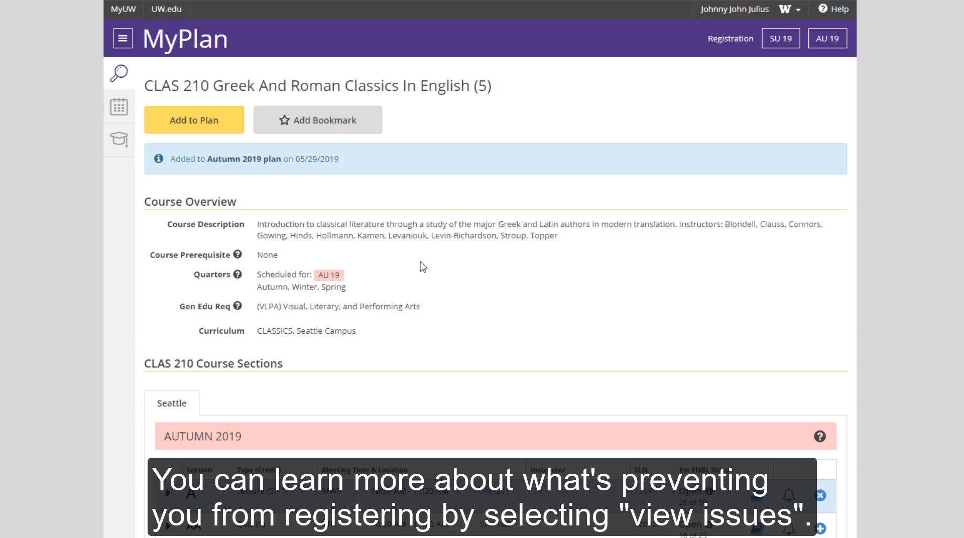
{"action": "mouse_move", "coordinate": [822, 530]}
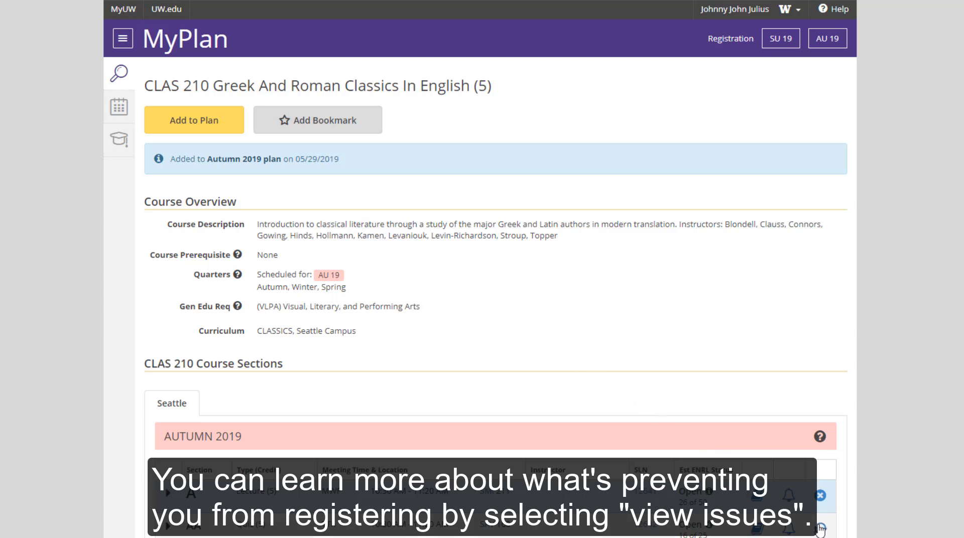
{"action": "mouse_move", "coordinate": [823, 309]}
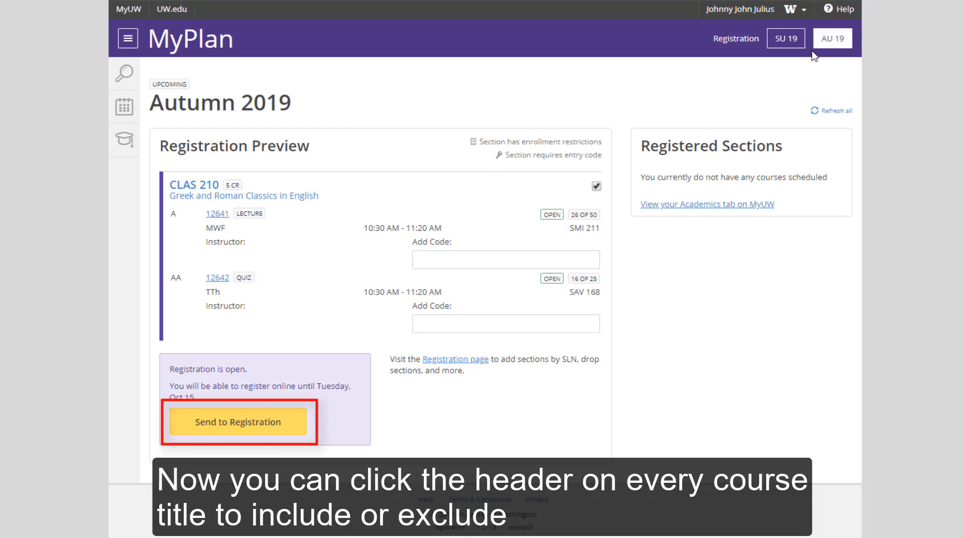
Toggle the CLAS 210 checkbox to included and send it to registration for Autumn 2019.
{"action": "left_click", "coordinate": [597, 186]}
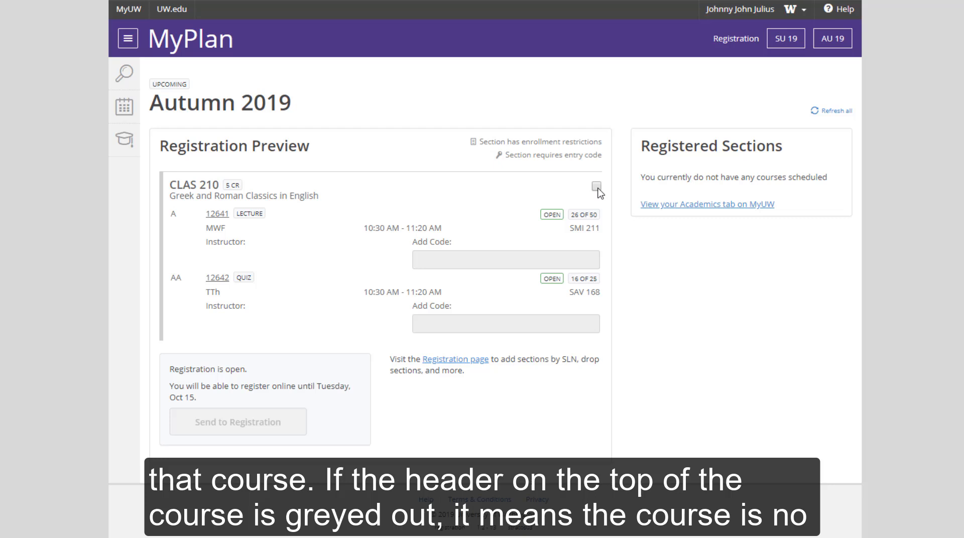
{"action": "left_click", "coordinate": [597, 187]}
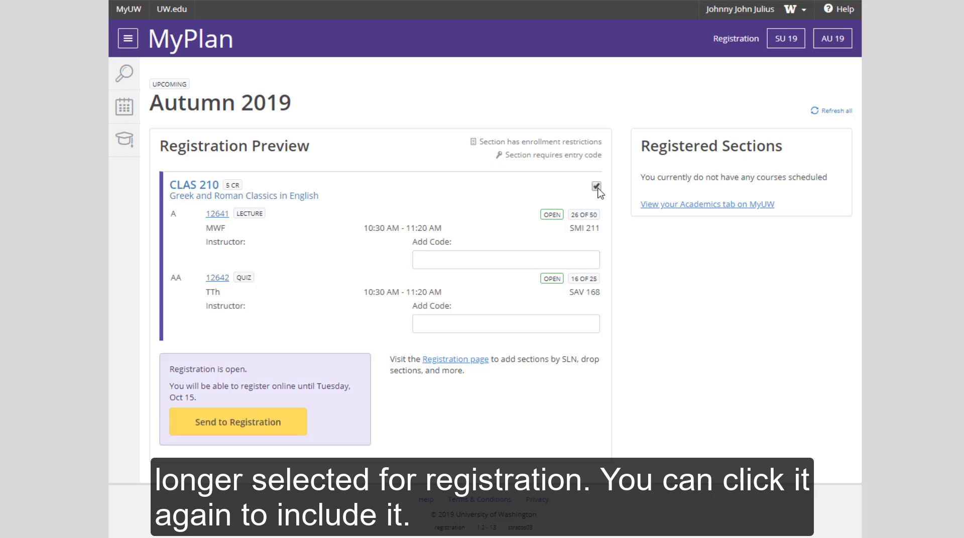
{"action": "left_click", "coordinate": [597, 187]}
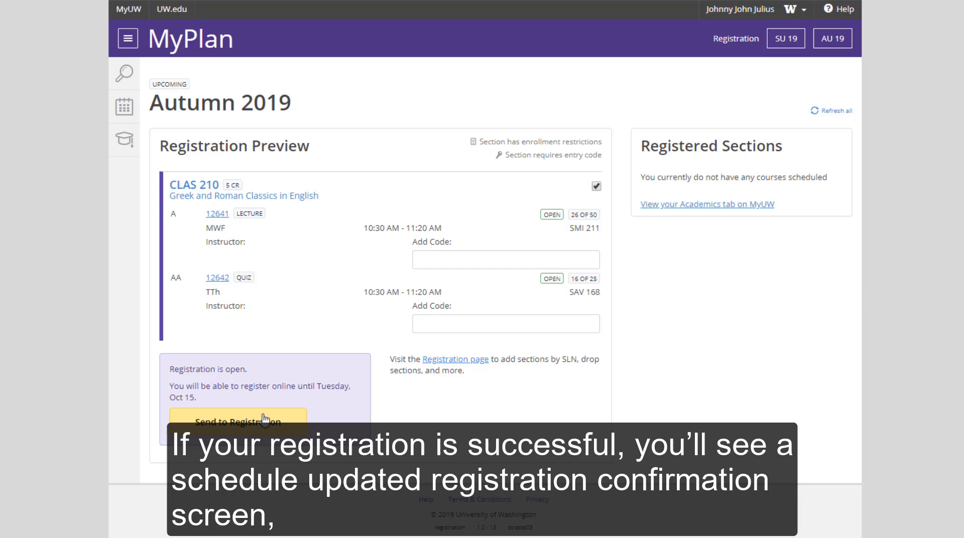
{"action": "left_click", "coordinate": [238, 422]}
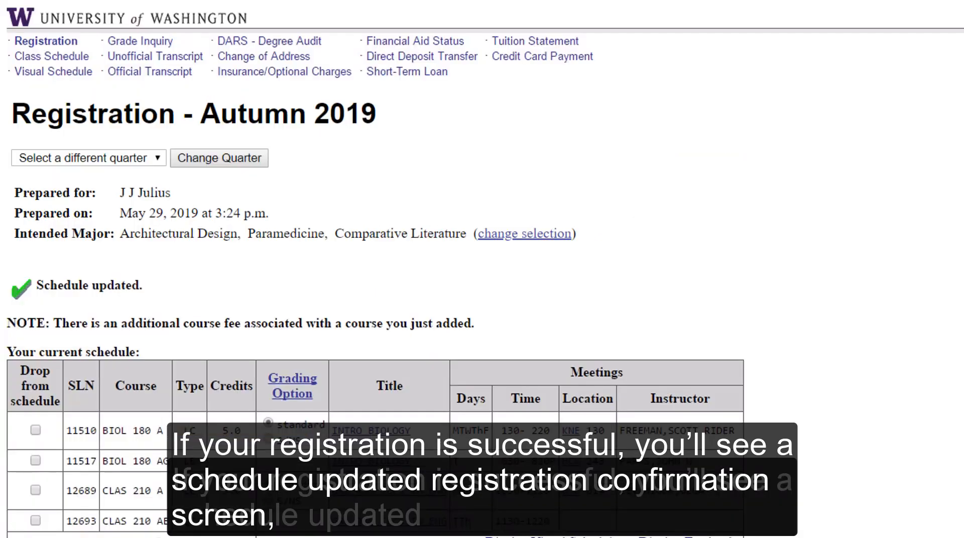